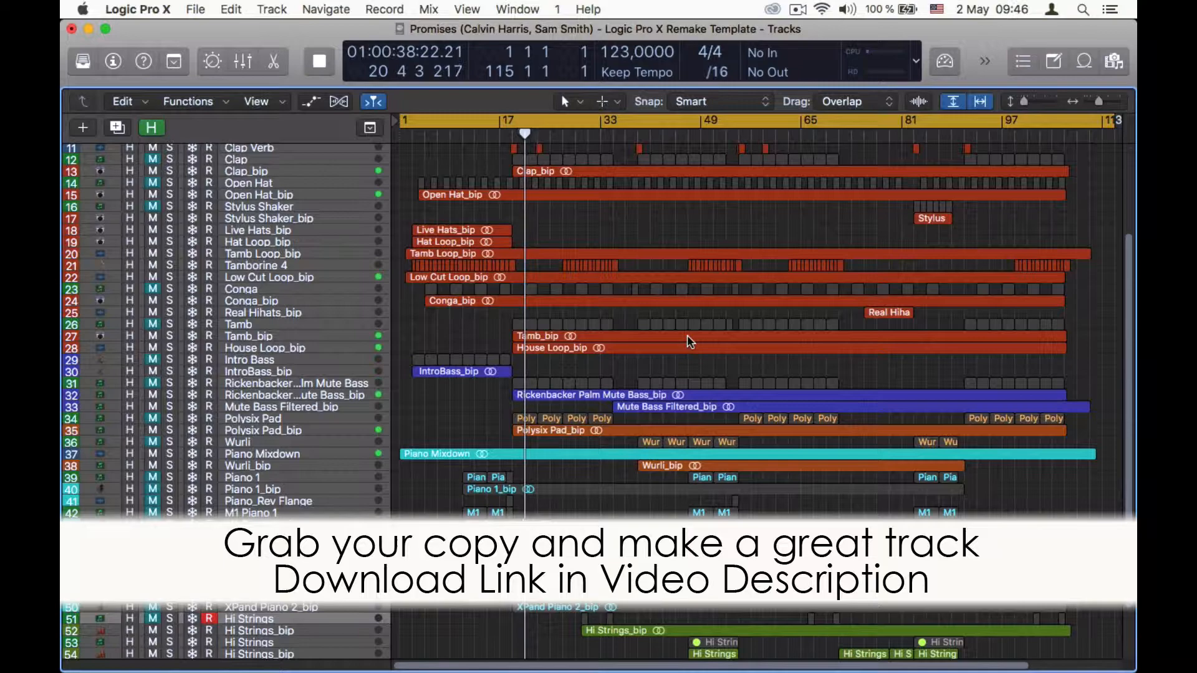
scroll("down", 3)
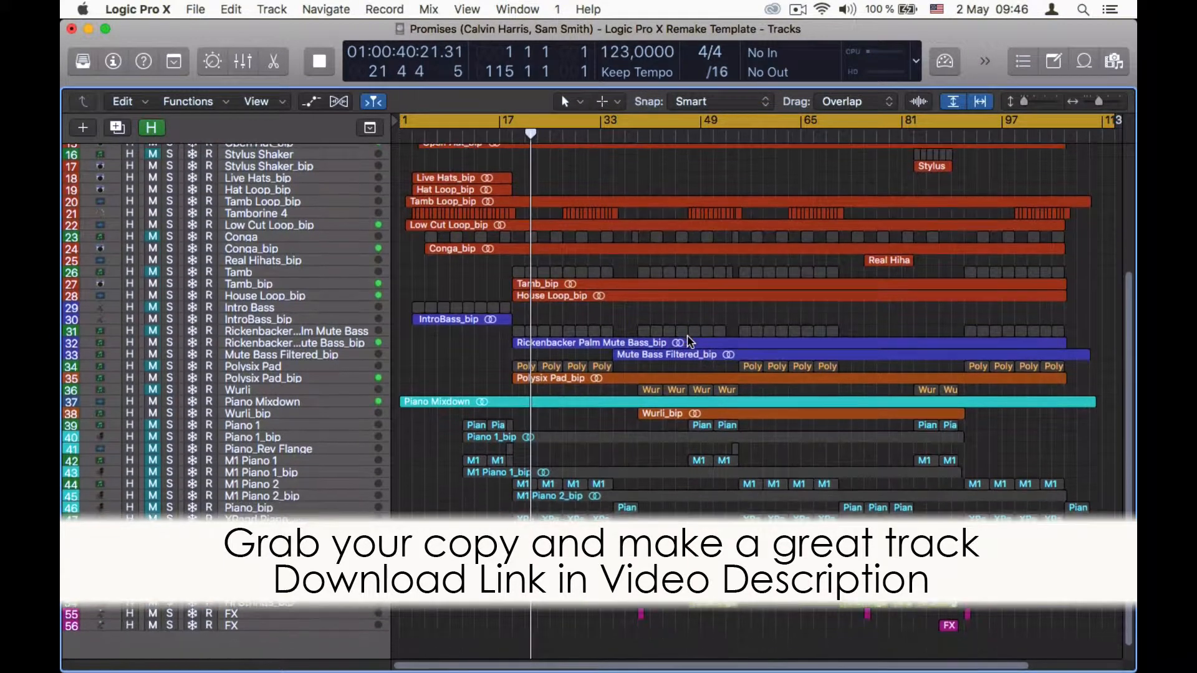